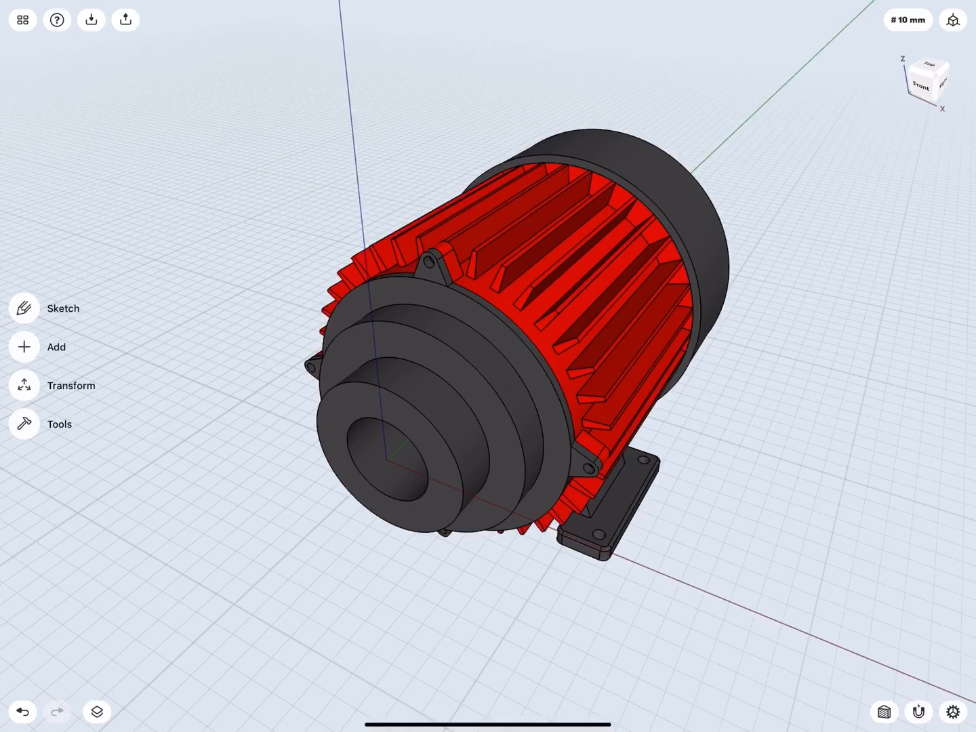
Show Plane 02 and hide the Front cap folder via the Items manager
click(97, 711)
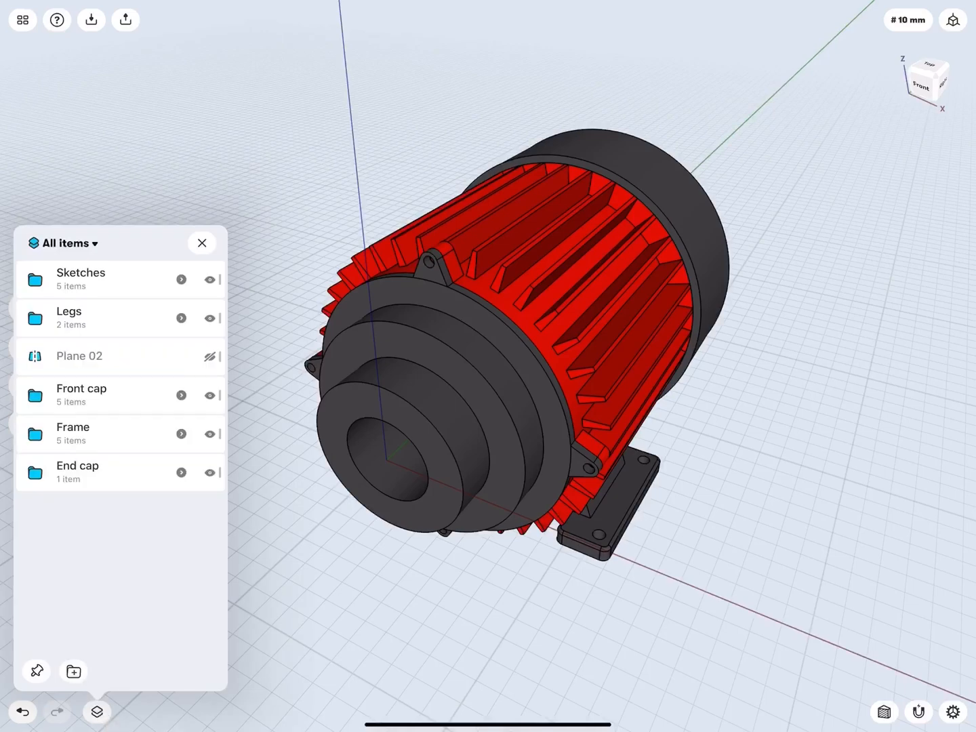
click(210, 355)
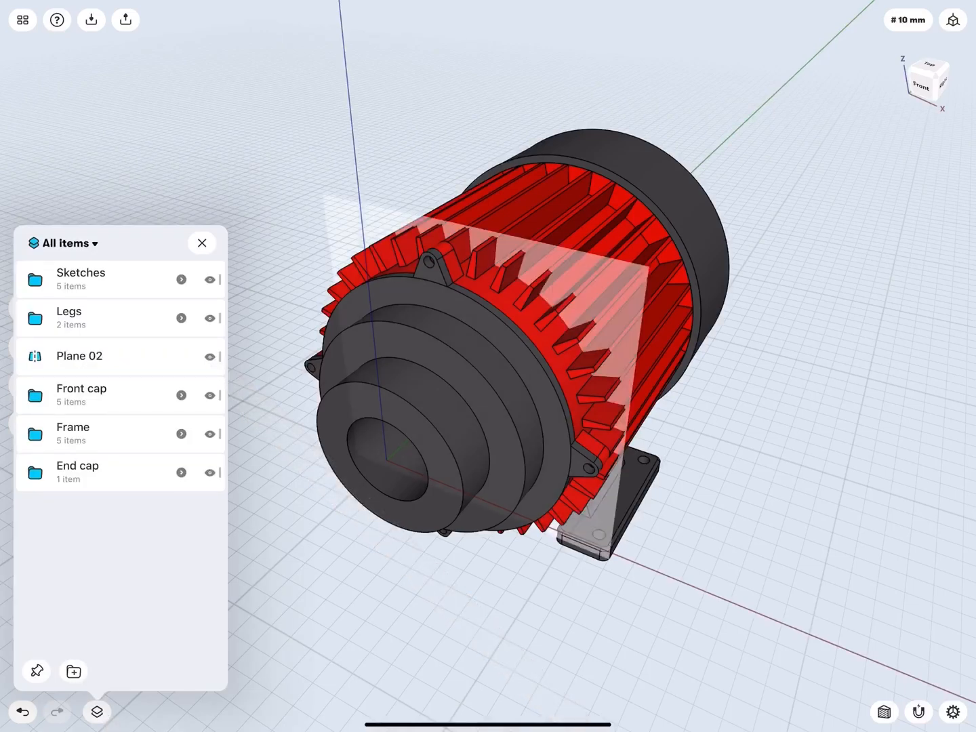
click(211, 396)
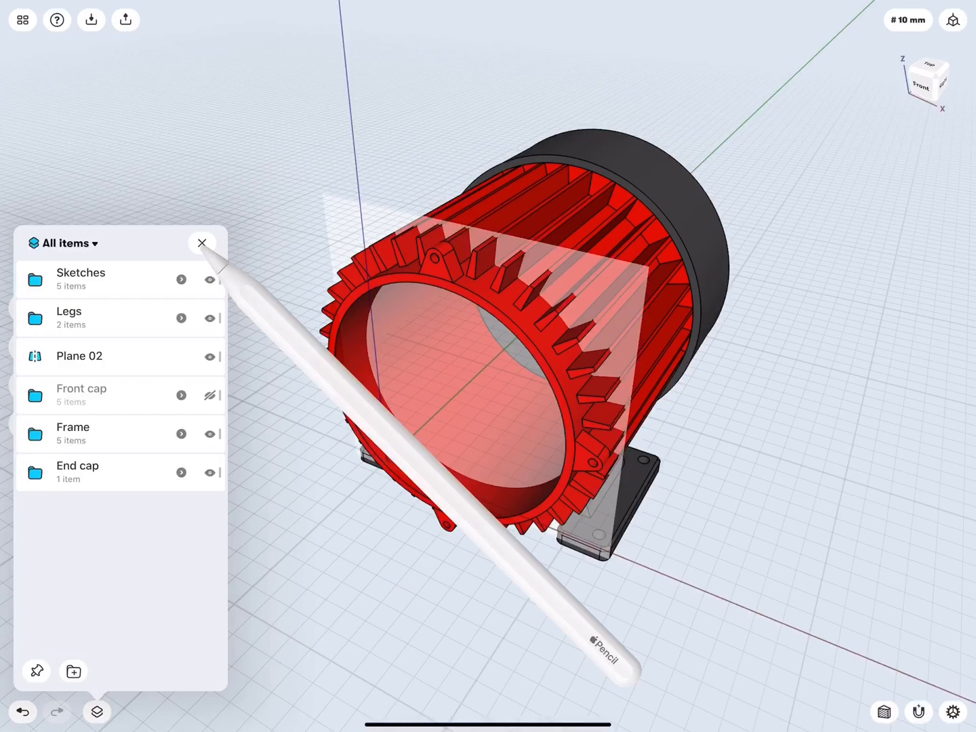
click(202, 242)
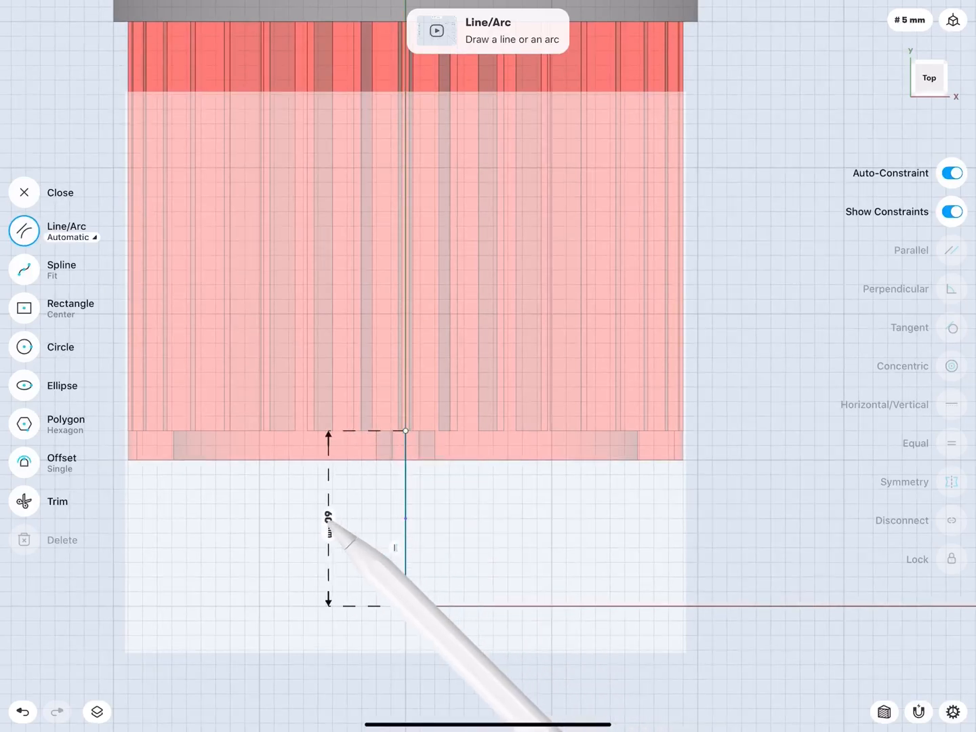
Draw a vertical line from the origin with 60 mm and 70 mm segments
drag(404, 431, 403, 605)
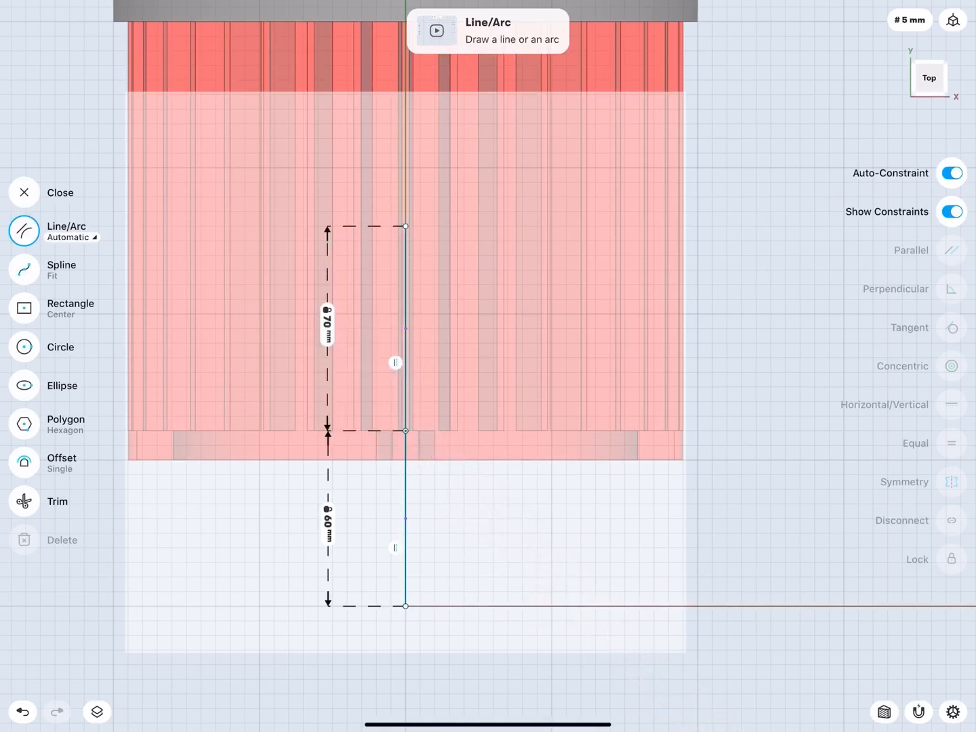
click(24, 309)
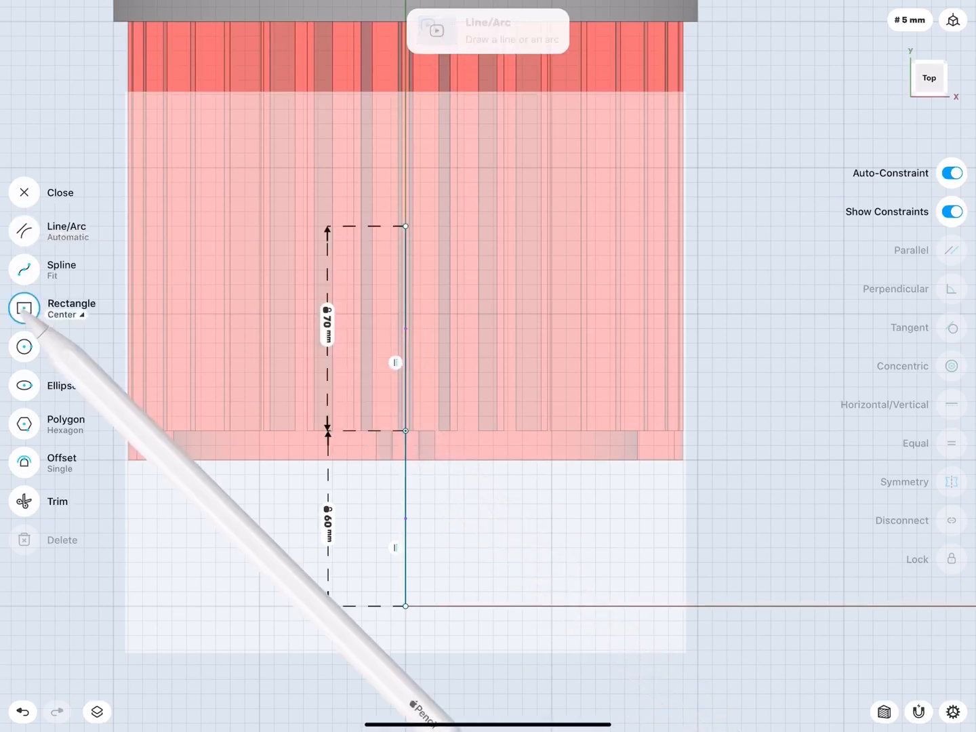
Draw a centre rectangle 70 mm wide from the line's top endpoint
click(65, 309)
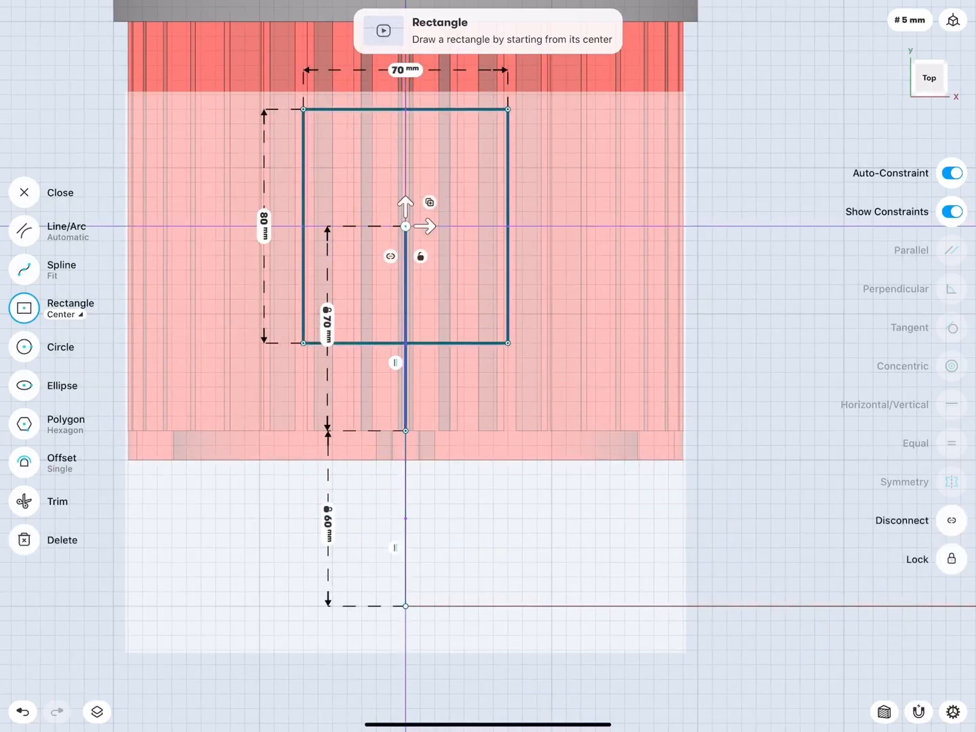
click(404, 70)
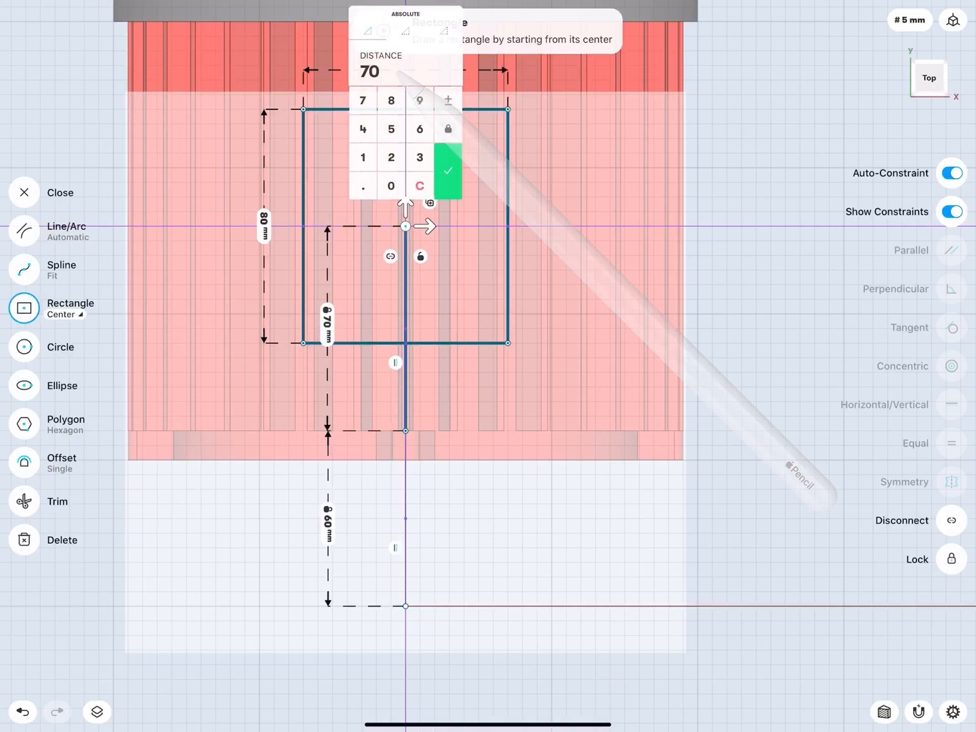
click(391, 129)
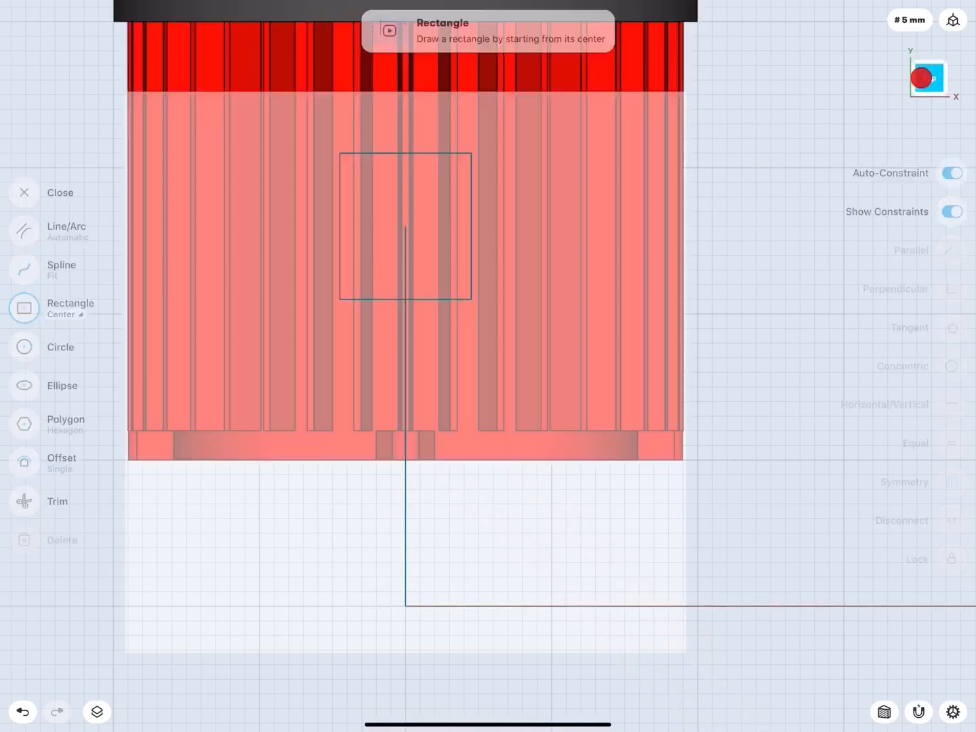
Extrude the rectangle profile -70 mm to cut an opening through the frame's top
click(60, 193)
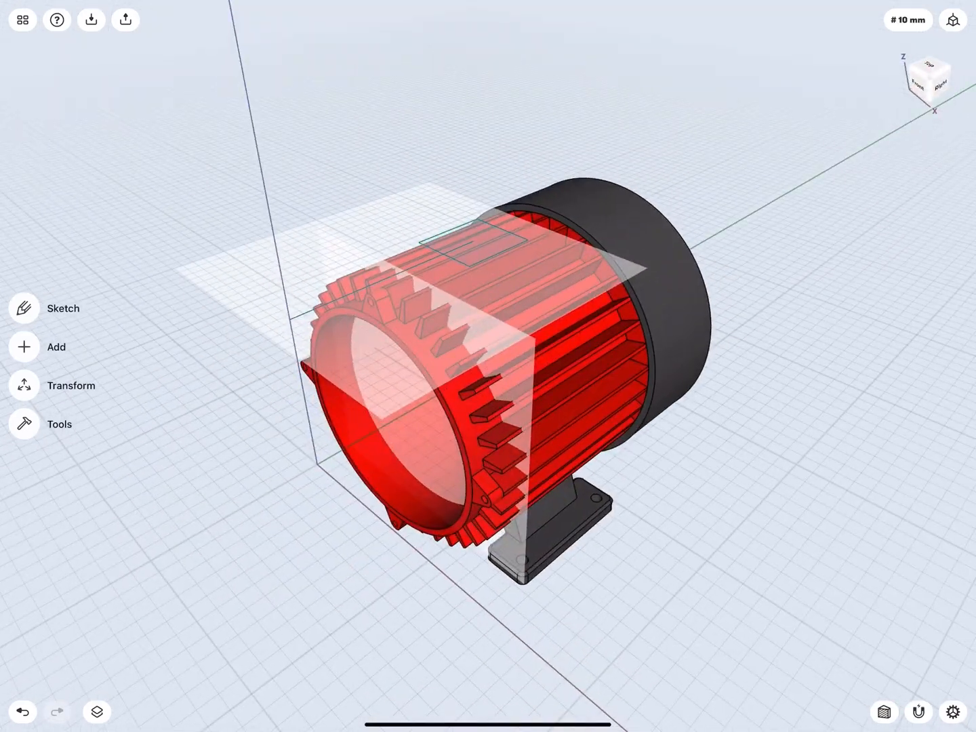
click(98, 711)
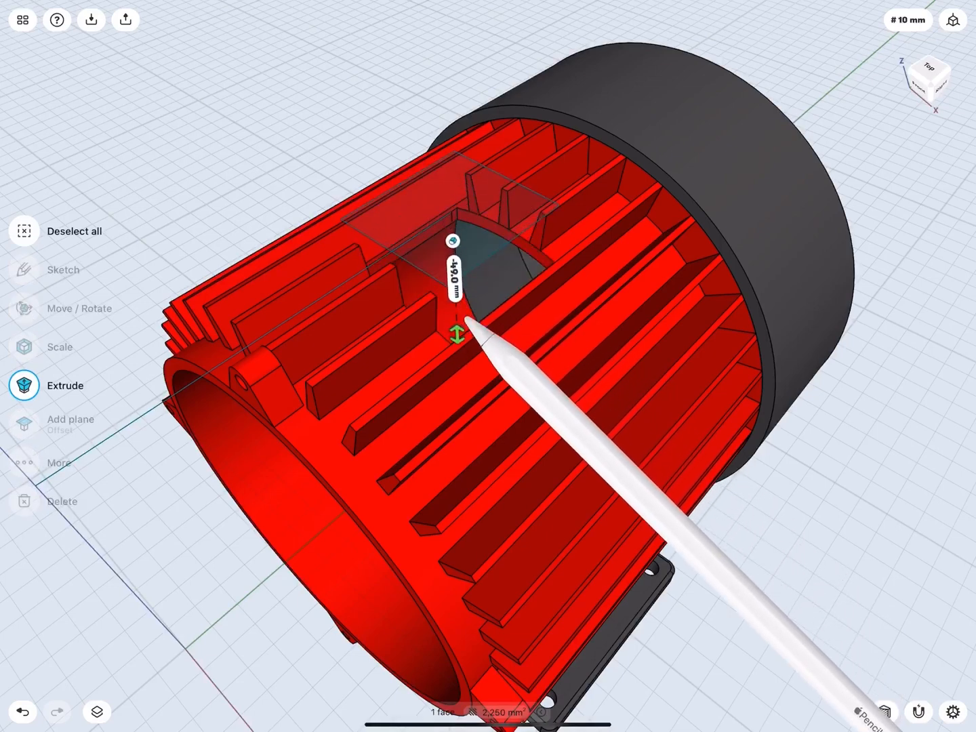
drag(467, 325, 461, 377)
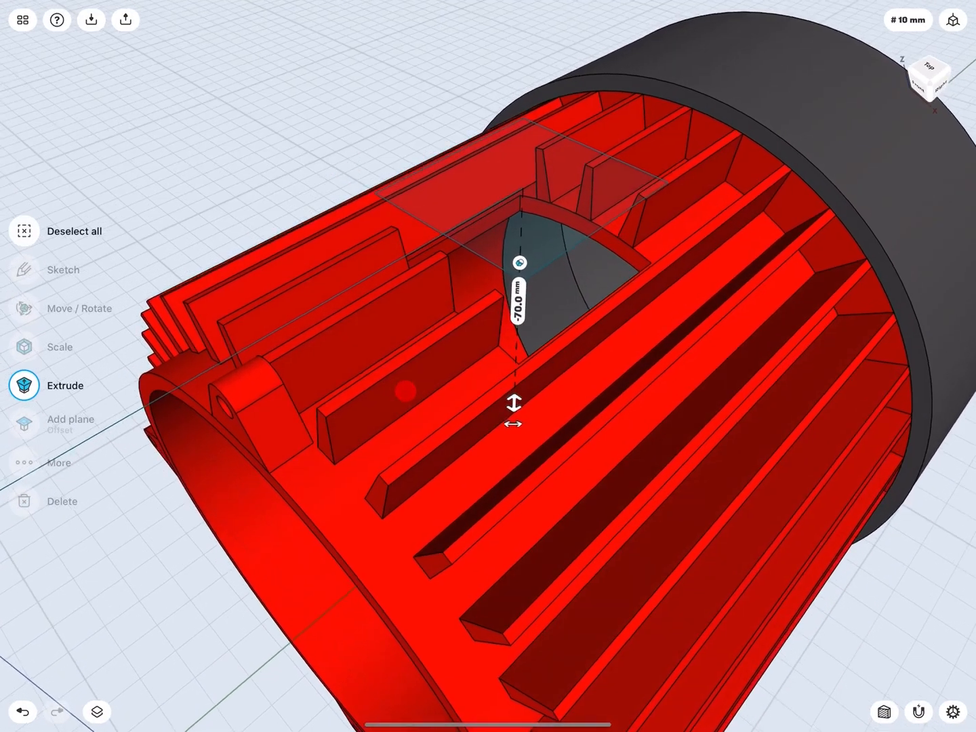
click(98, 711)
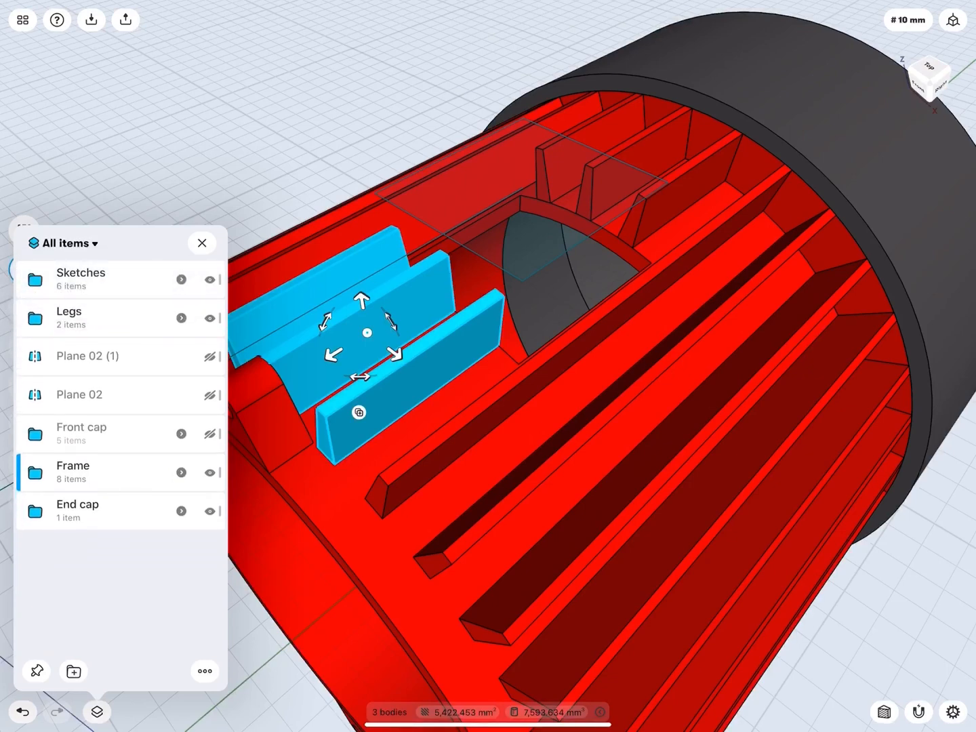
Handle the split fin fragments listed in the Frame folder
click(73, 471)
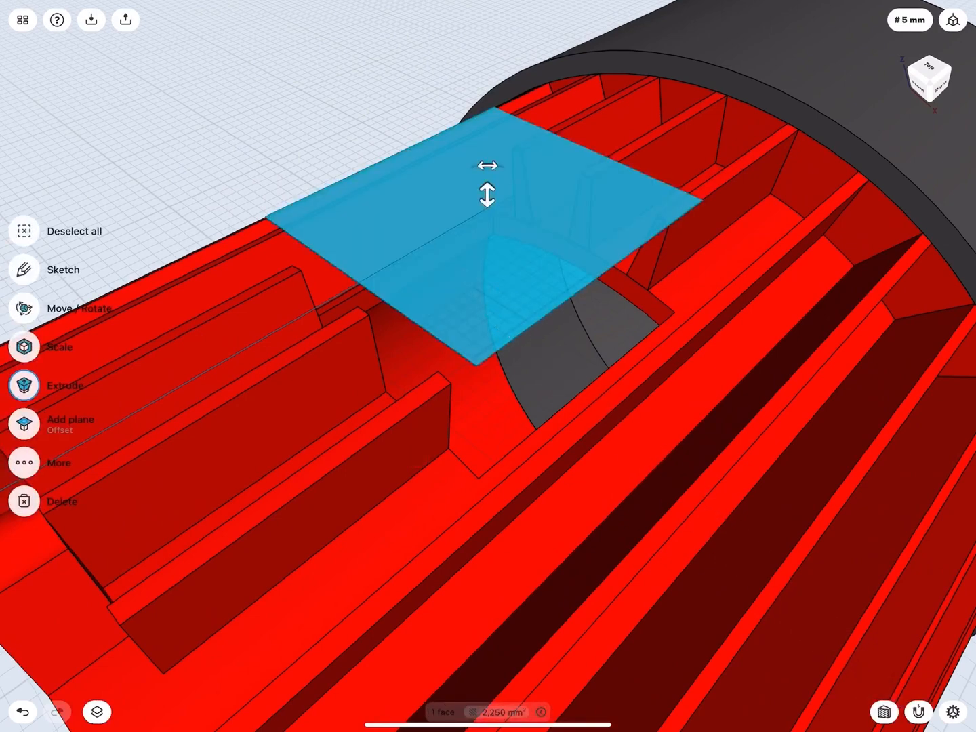
Extrude the square face over the opening into a 20 mm solid box
drag(488, 195, 488, 298)
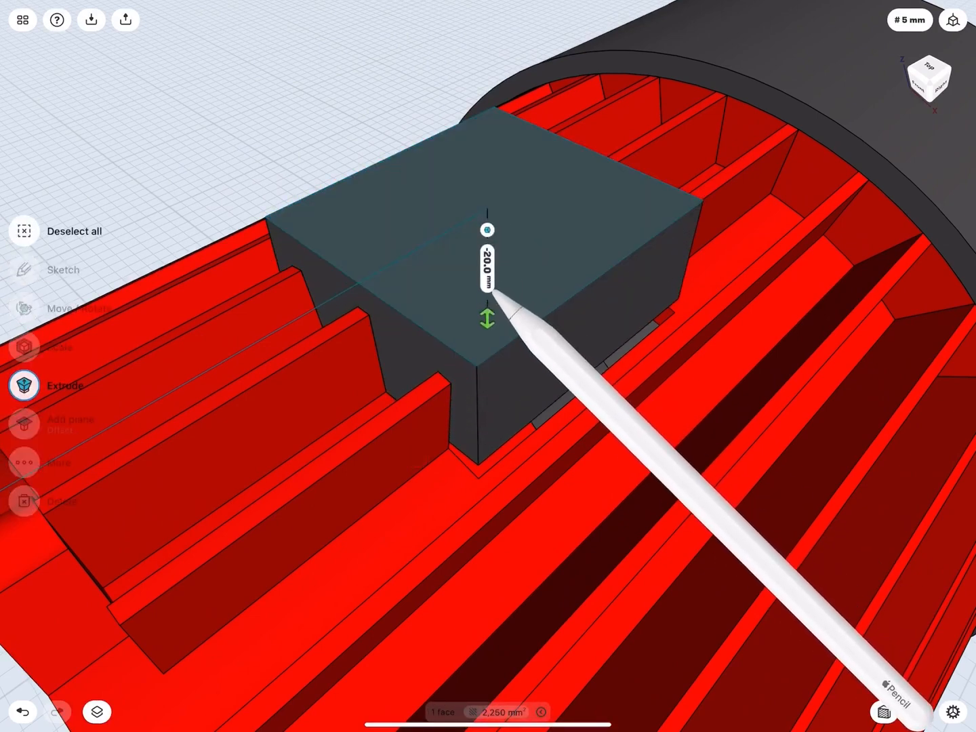
click(486, 268)
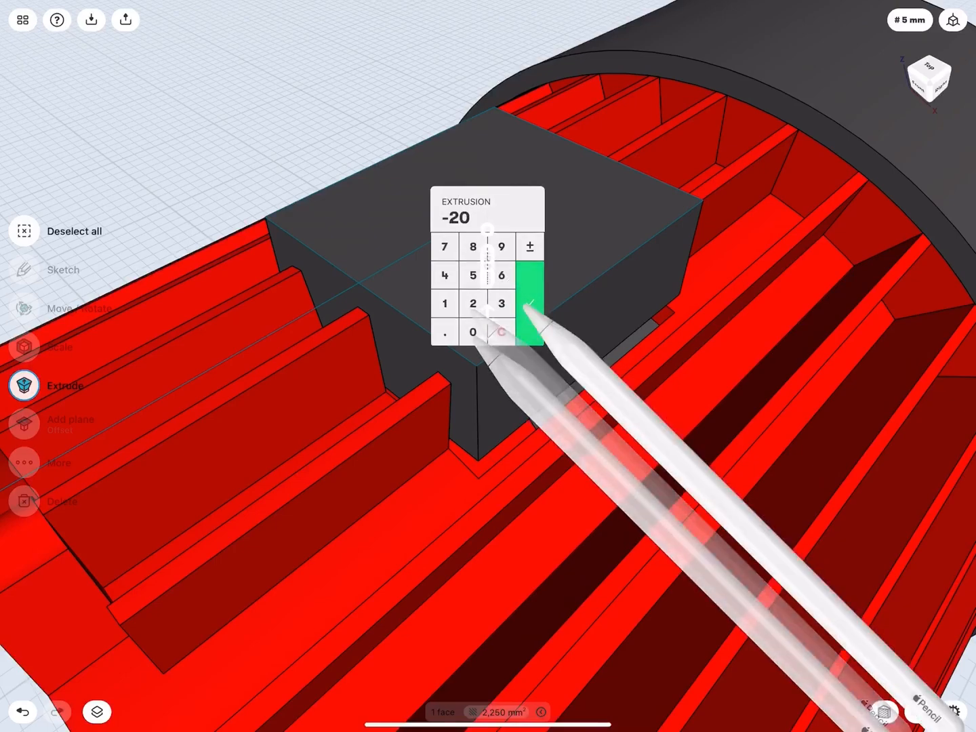
click(529, 302)
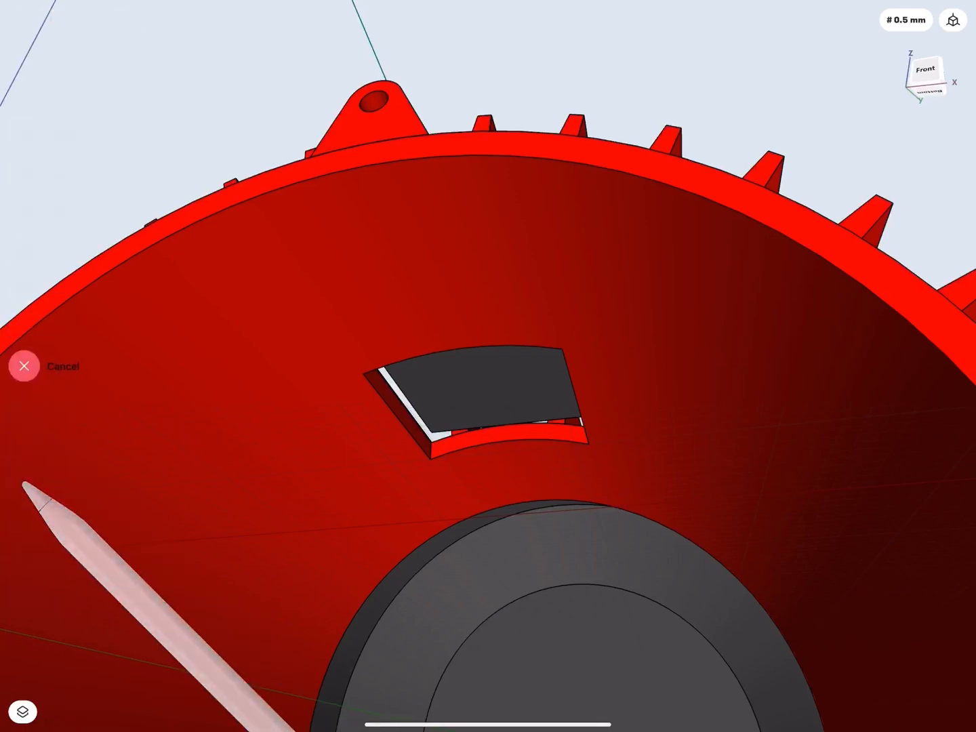
Start Replace Face on the inner wall's hole, selecting its face for removal
click(474, 393)
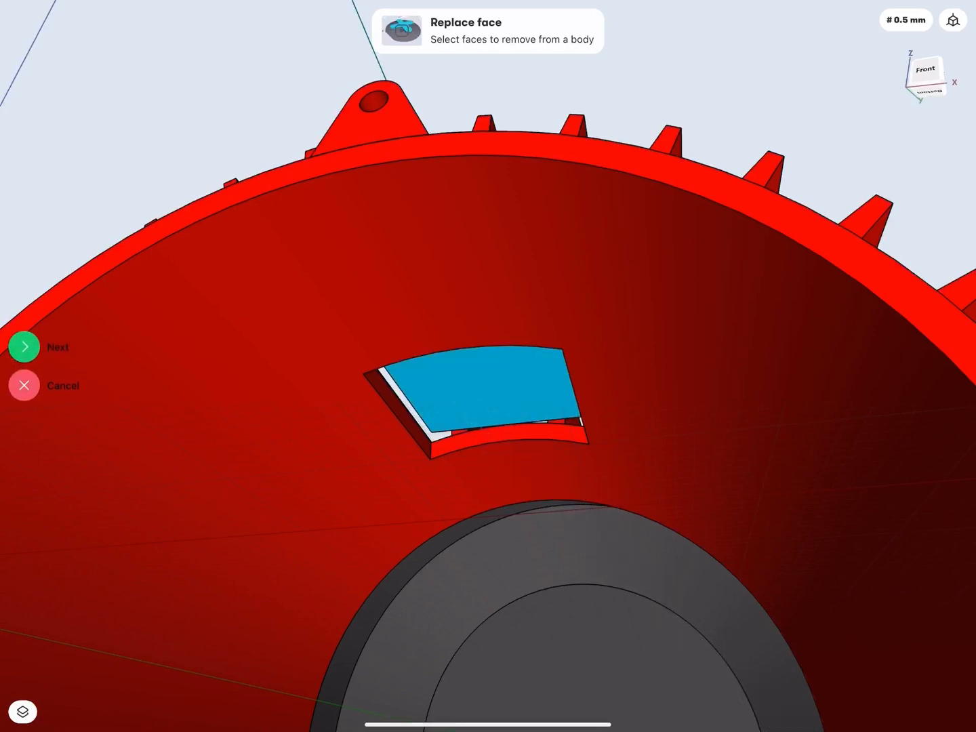
click(25, 347)
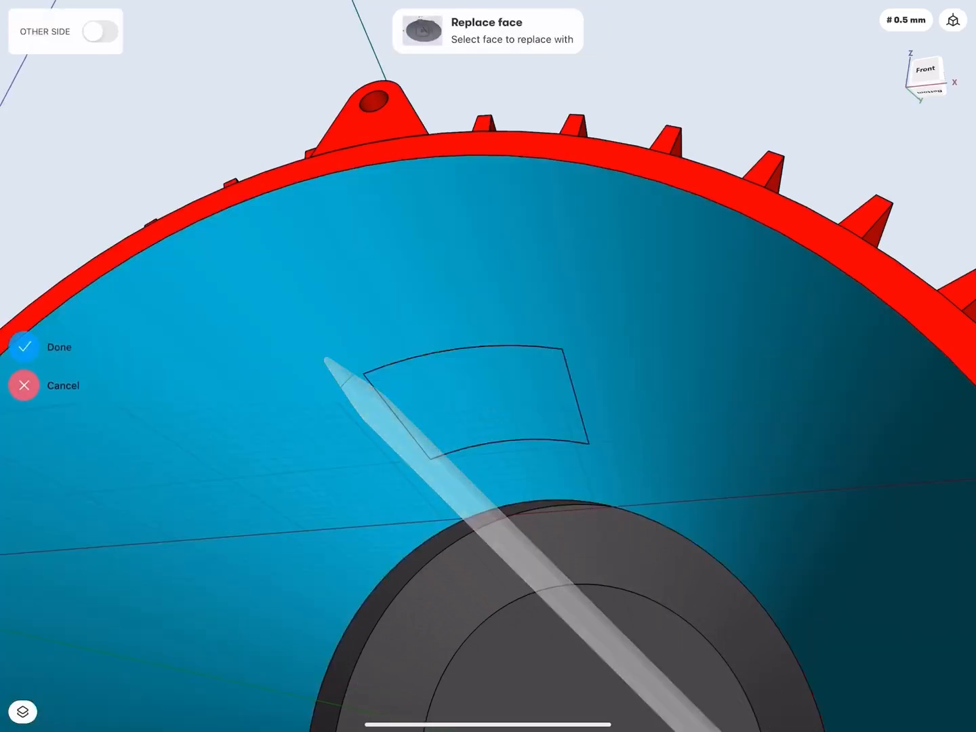